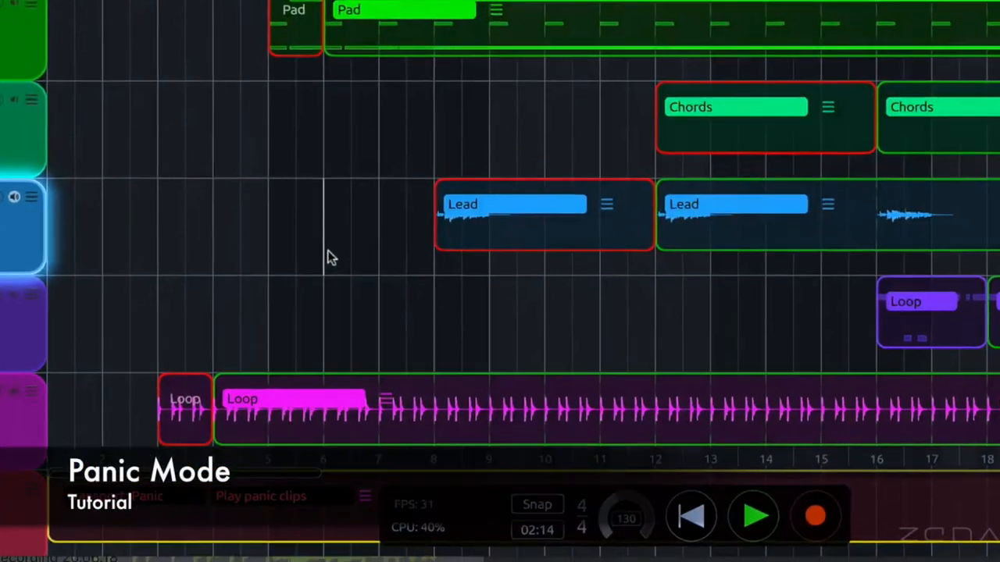
# Scroll across the arrangement to reach the panic clip area.
pyautogui.click(753, 515)
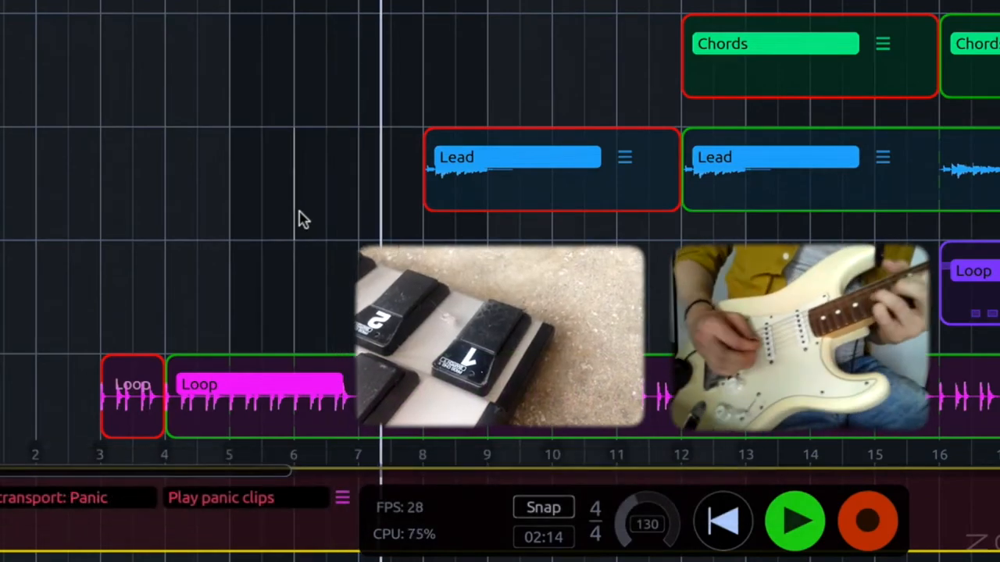
pyautogui.hscroll(3)
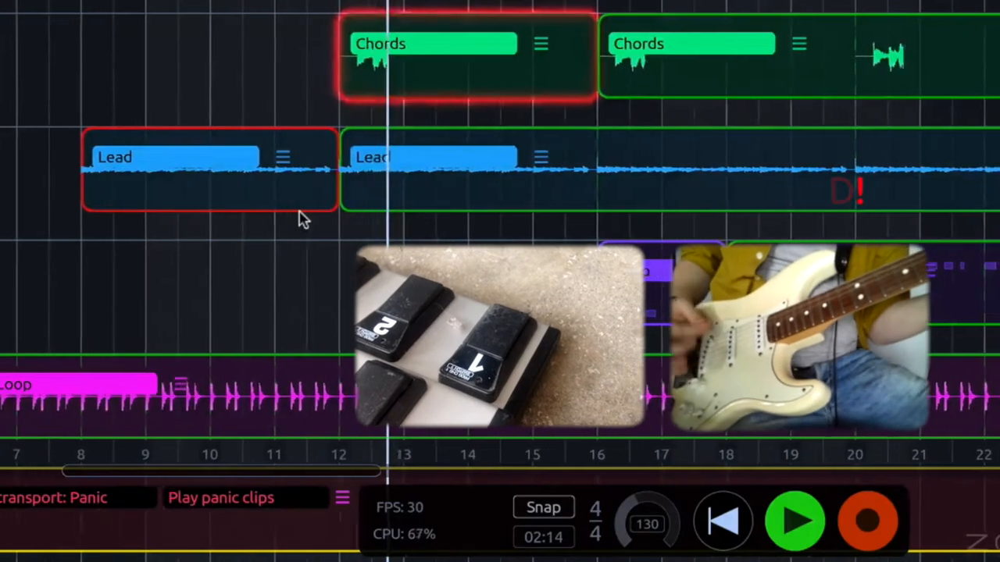
pyautogui.hscroll(3)
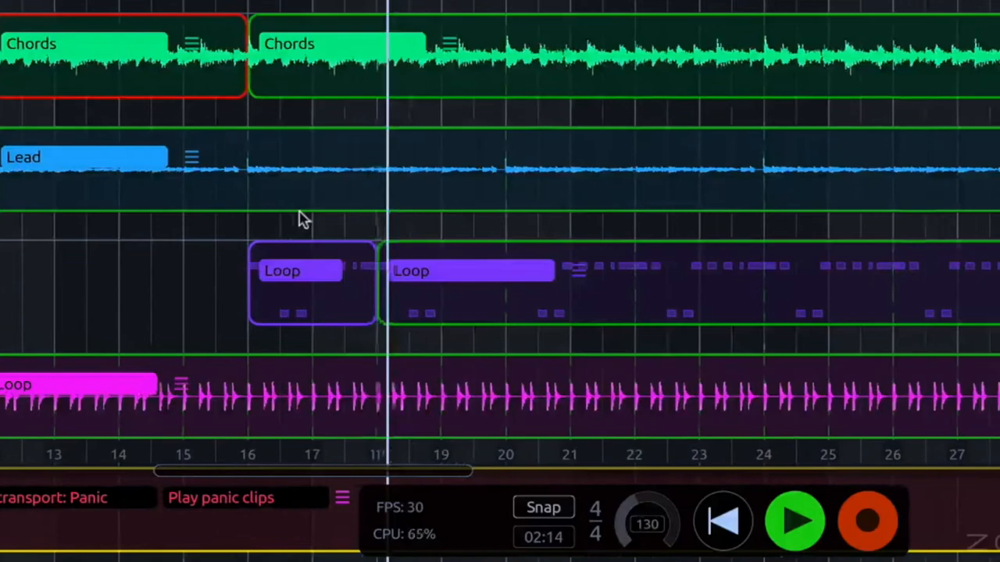
pyautogui.hscroll(3)
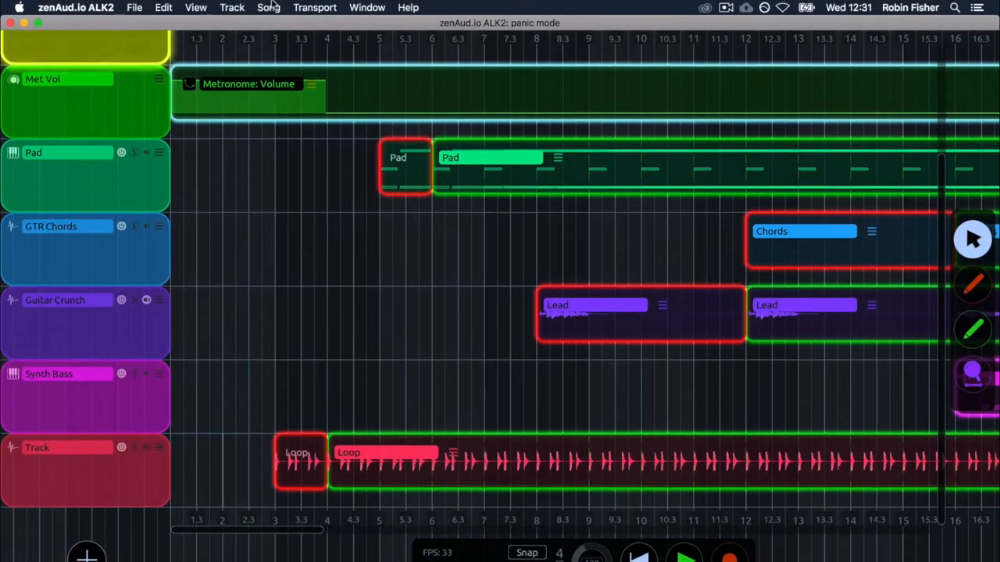
pyautogui.click(269, 6)
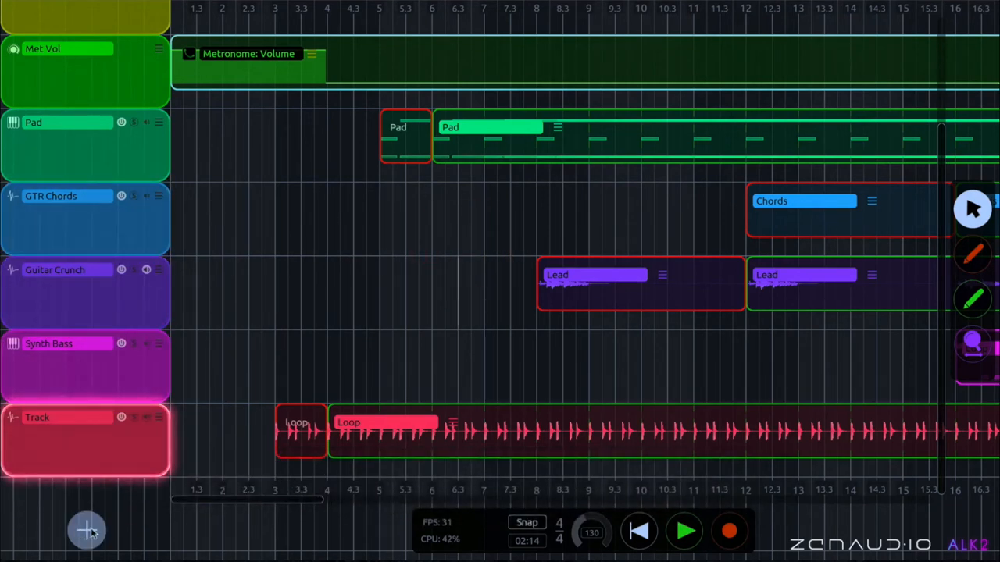
# Add command Track 2 and learn the pedal note as its command source.
pyautogui.click(86, 531)
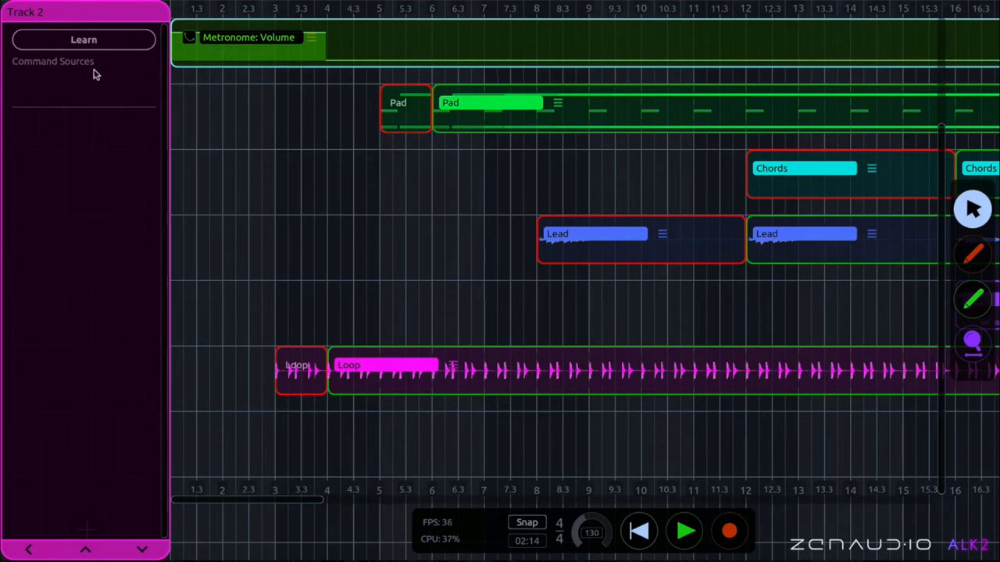
pyautogui.moveTo(84, 40)
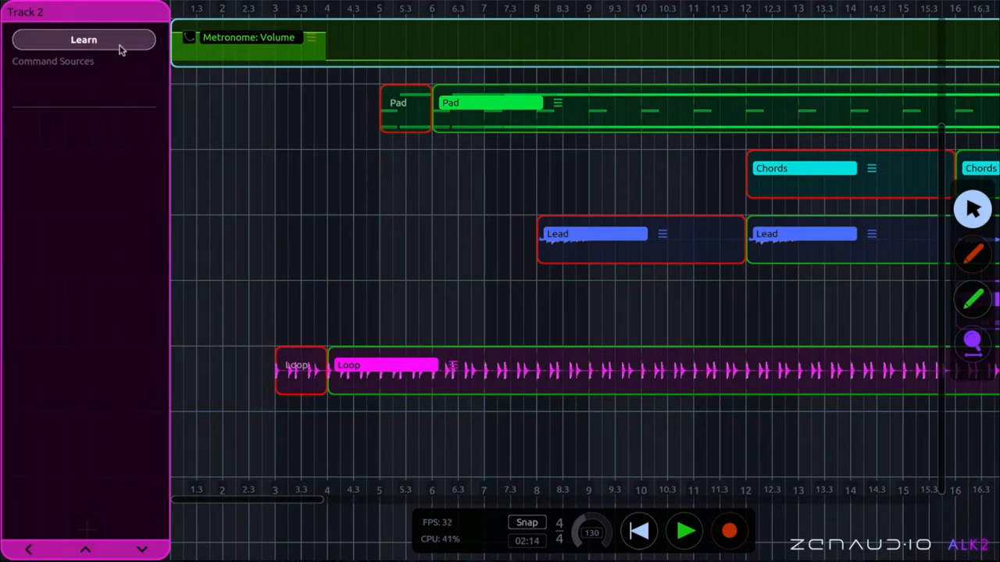
pyautogui.click(84, 39)
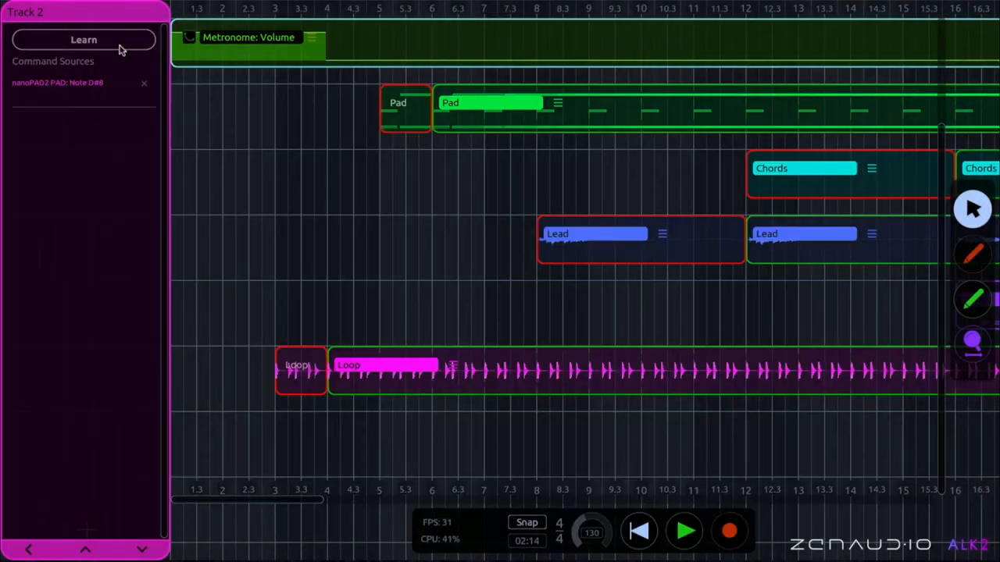
pyautogui.moveTo(44, 94)
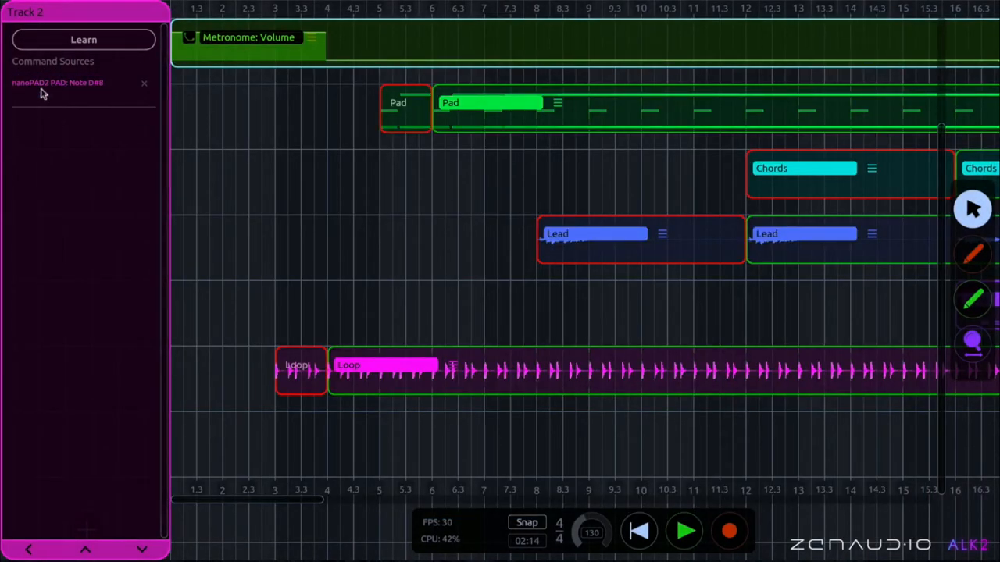
pyautogui.moveTo(91, 187)
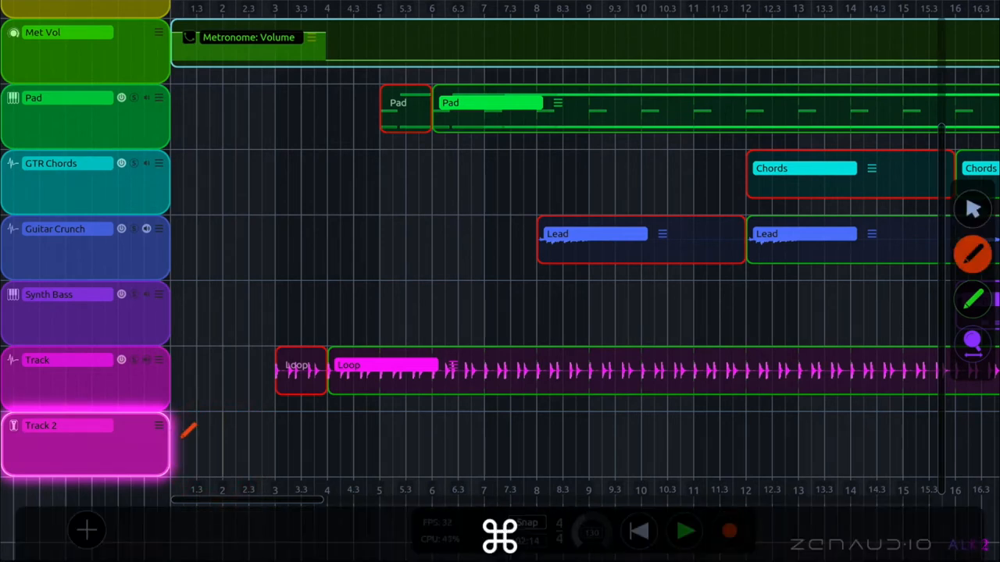
# Draw a command region on Track 2 targeting Transport: Panic (Play panic clips).
pyautogui.moveTo(188, 436); pyautogui.dragTo(773, 436)
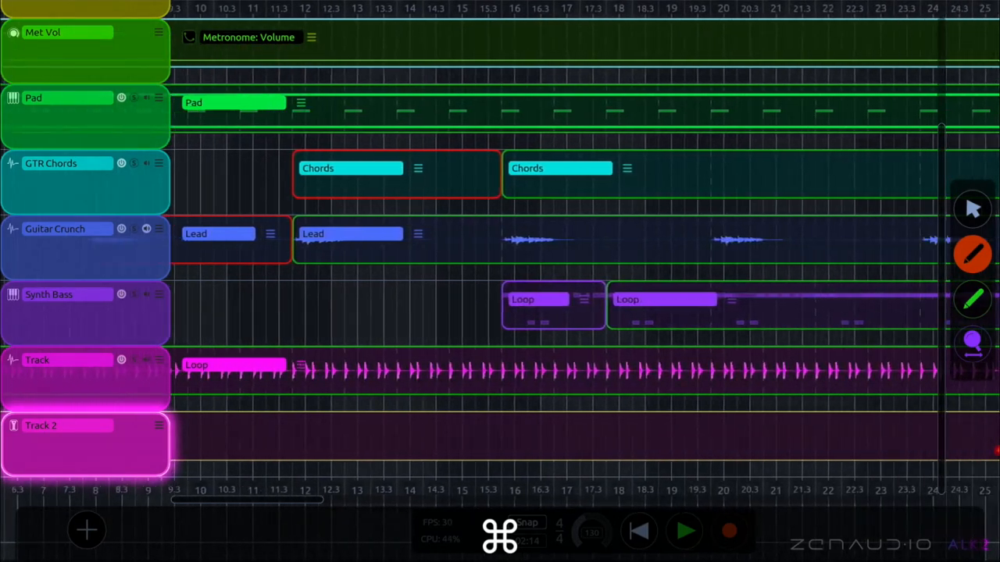
pyautogui.hscroll(3)
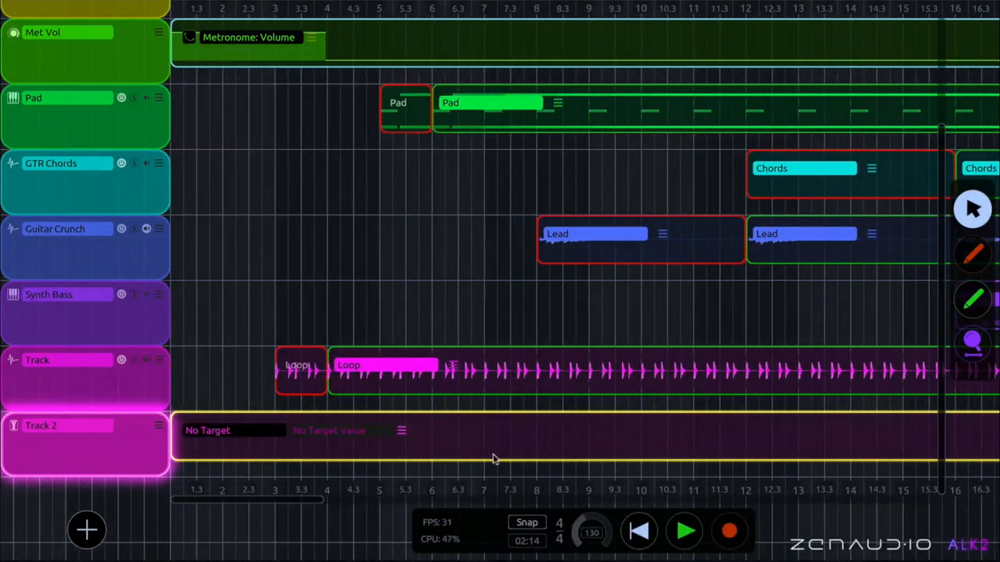
pyautogui.click(231, 431)
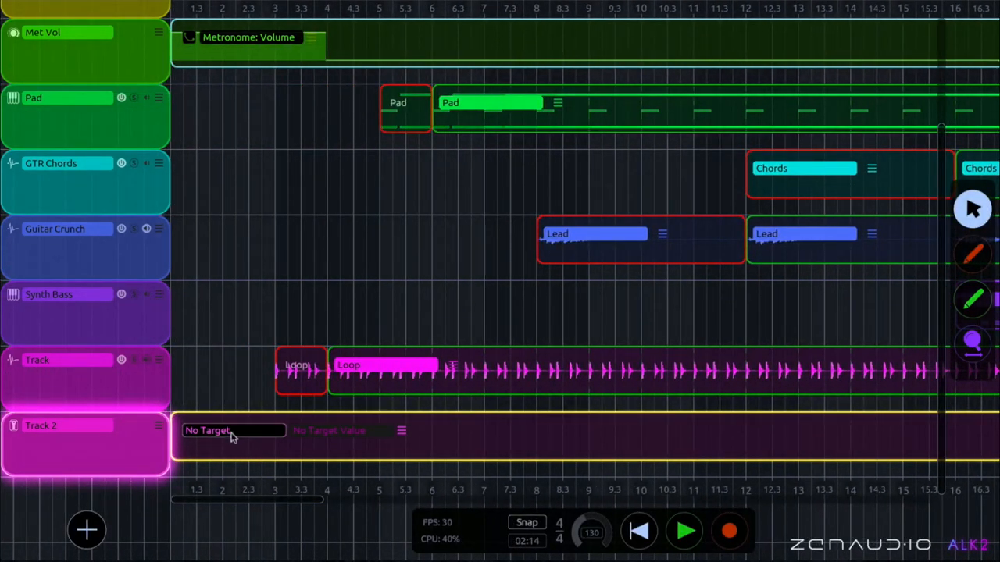
pyautogui.click(233, 431)
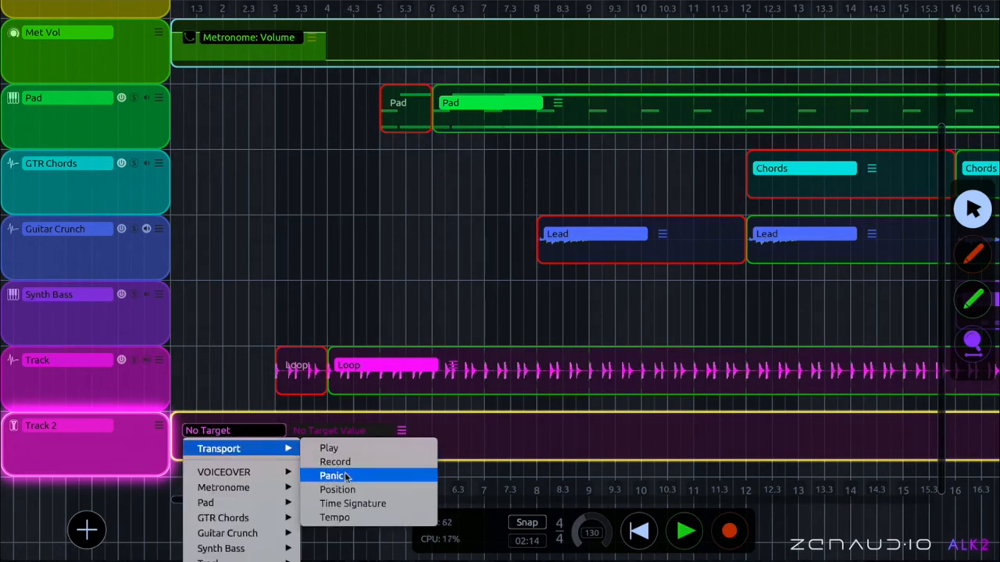
pyautogui.click(331, 475)
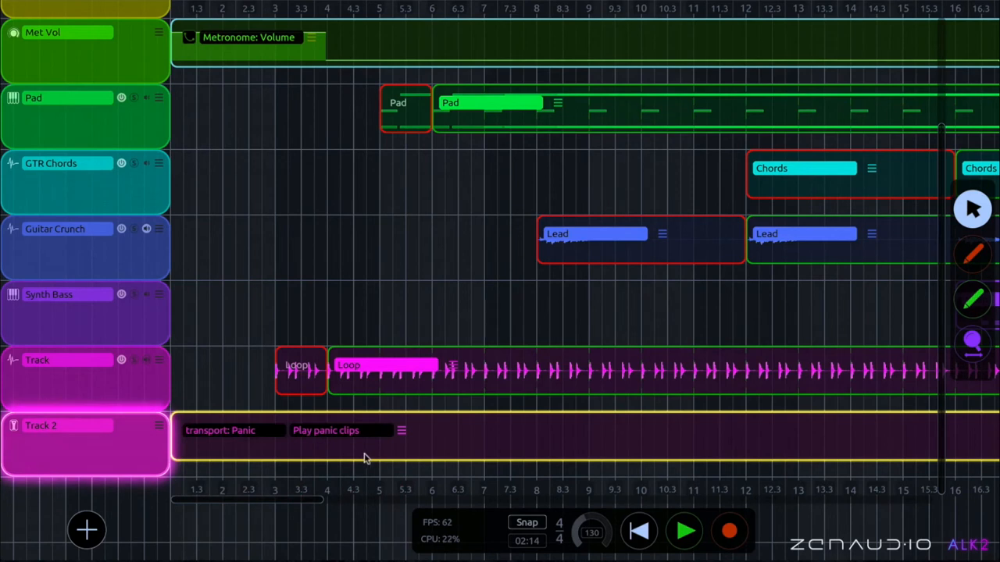
pyautogui.moveTo(218, 434)
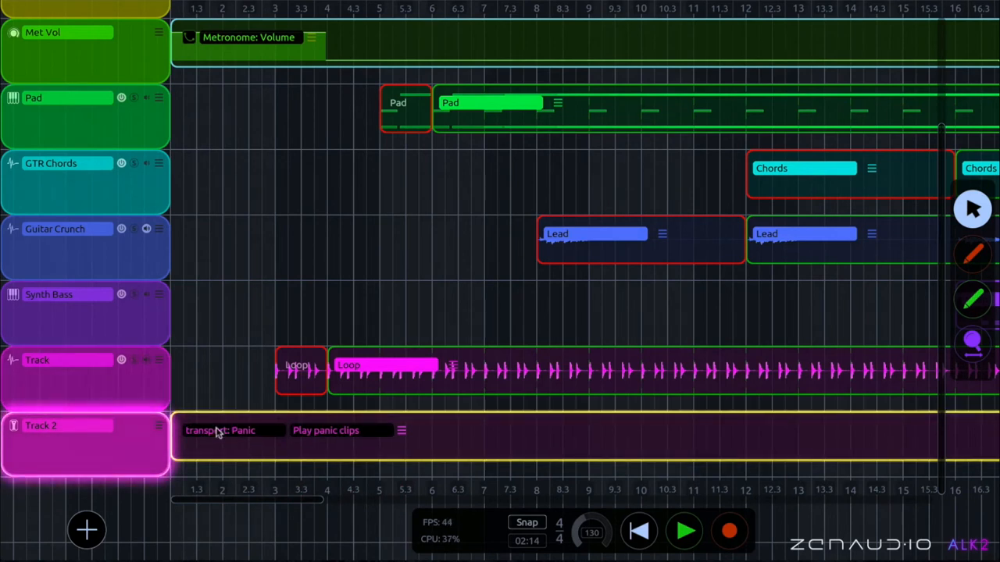
pyautogui.moveTo(328, 441)
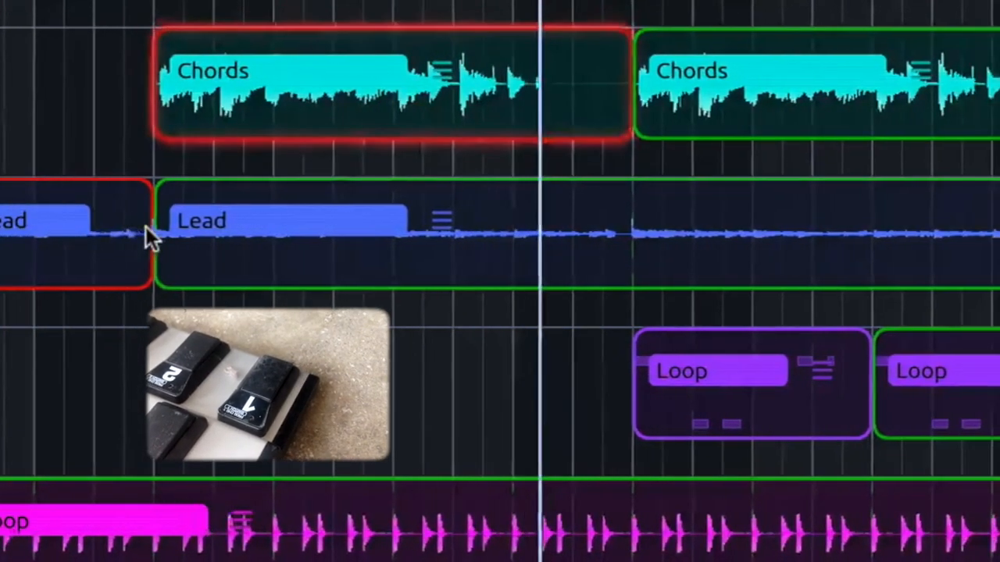
pyautogui.hscroll(-3)
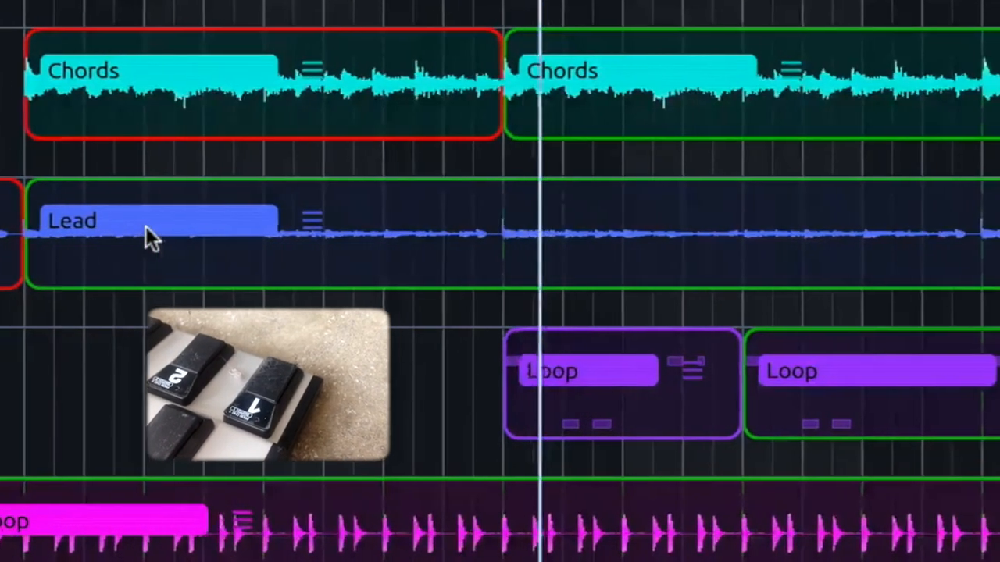